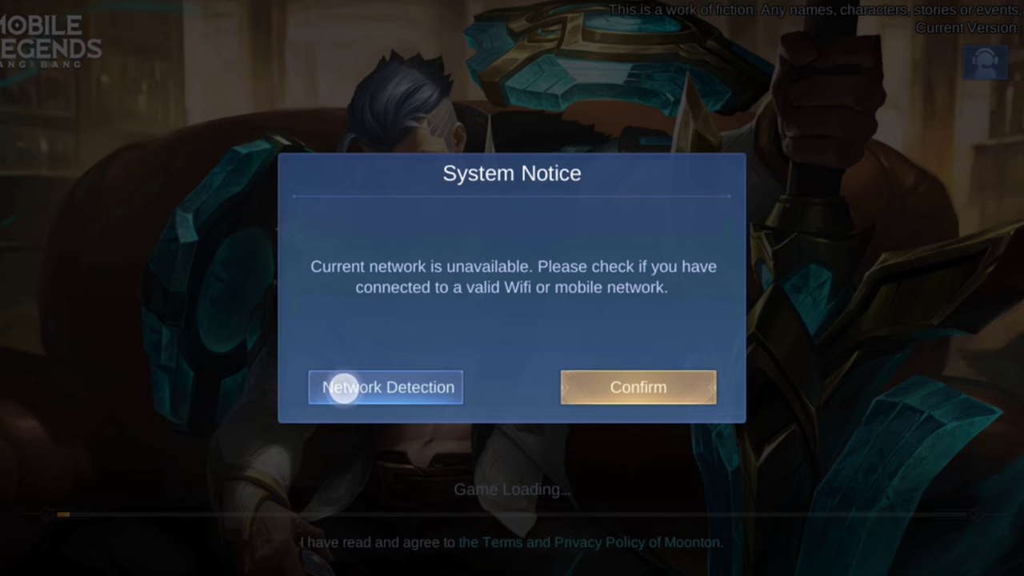
- Run Network Detection, which reports -1ms ping and an unstable connection, then dismiss it
{"action": "left_click", "coordinate": [386, 387]}
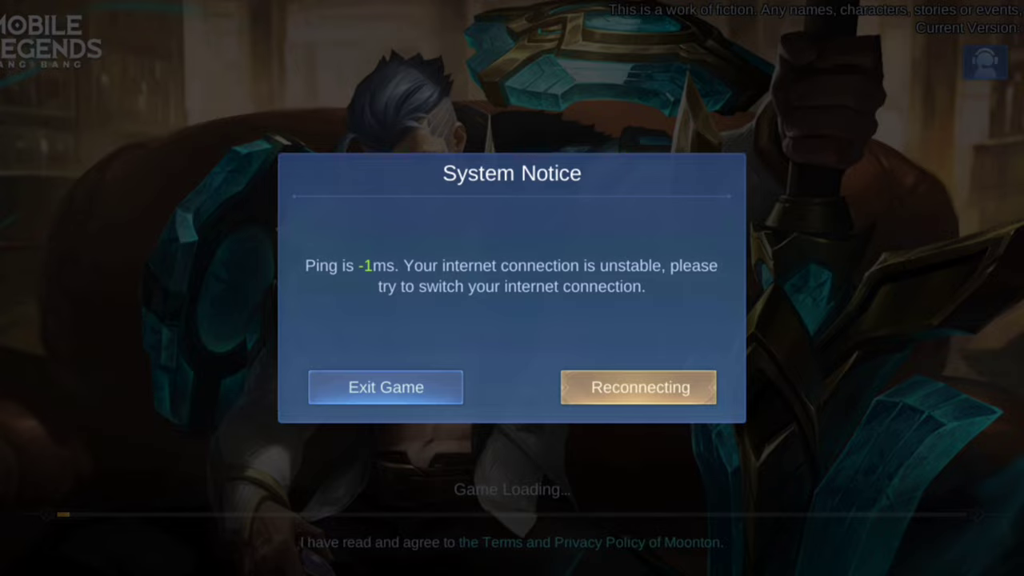
{"action": "left_click", "coordinate": [638, 387]}
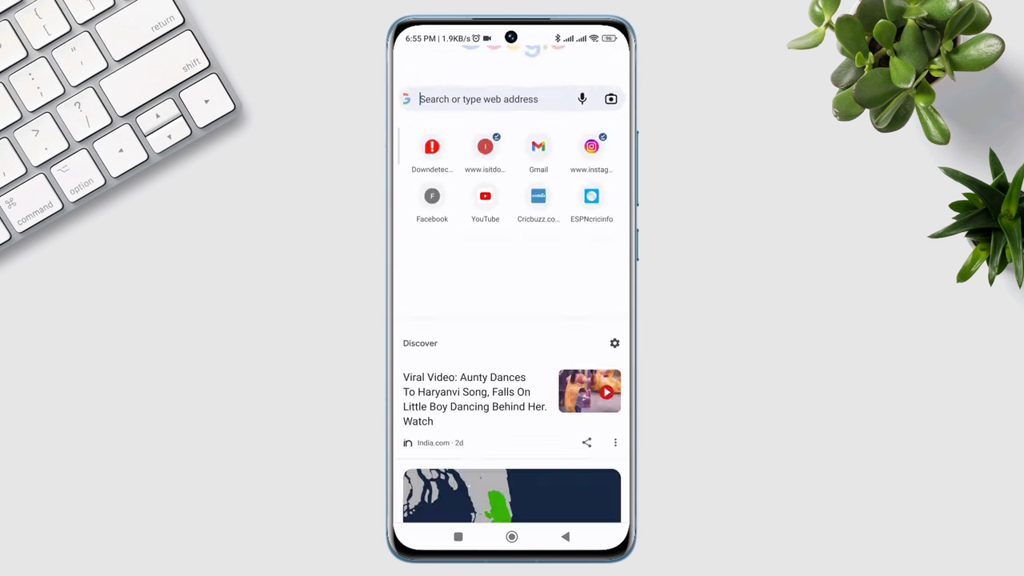
- Search Chrome for 'internet speed test' and run it: 26 Mbps download, 5 ms ping
{"action": "type", "text": "internet"}
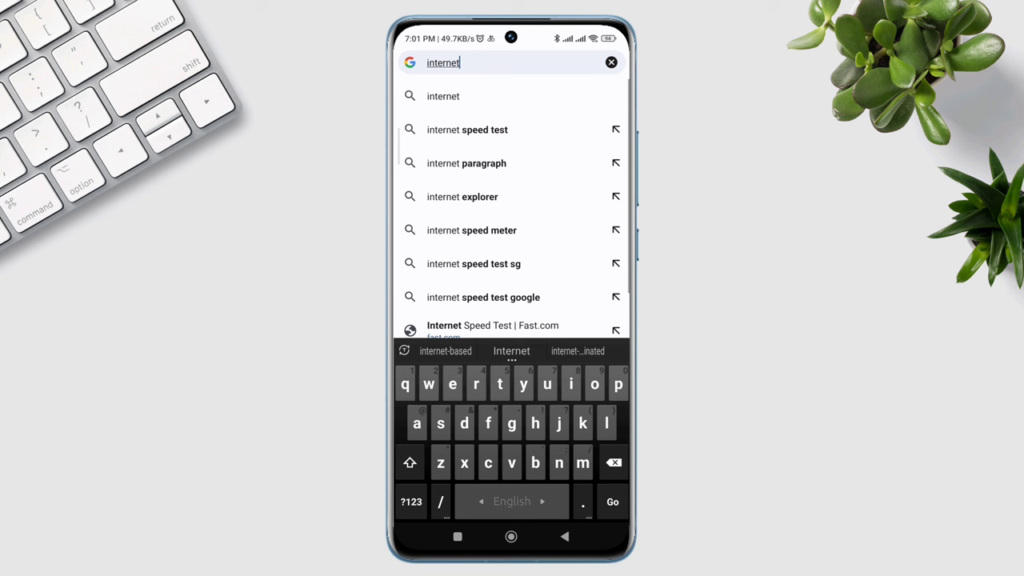
{"action": "left_click", "coordinate": [468, 130]}
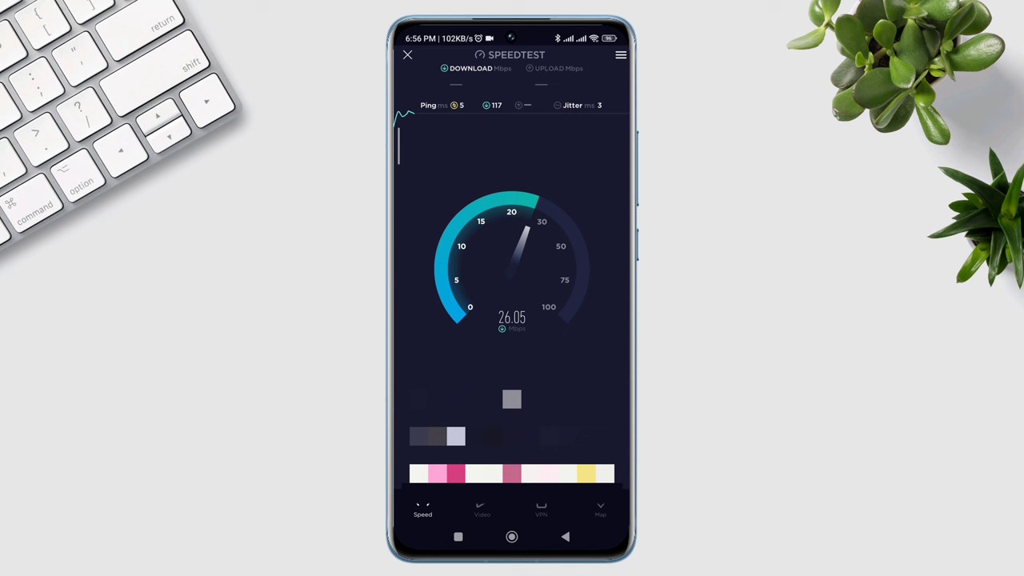
{"action": "scroll", "scroll_direction": "down", "scroll_amount": 3}
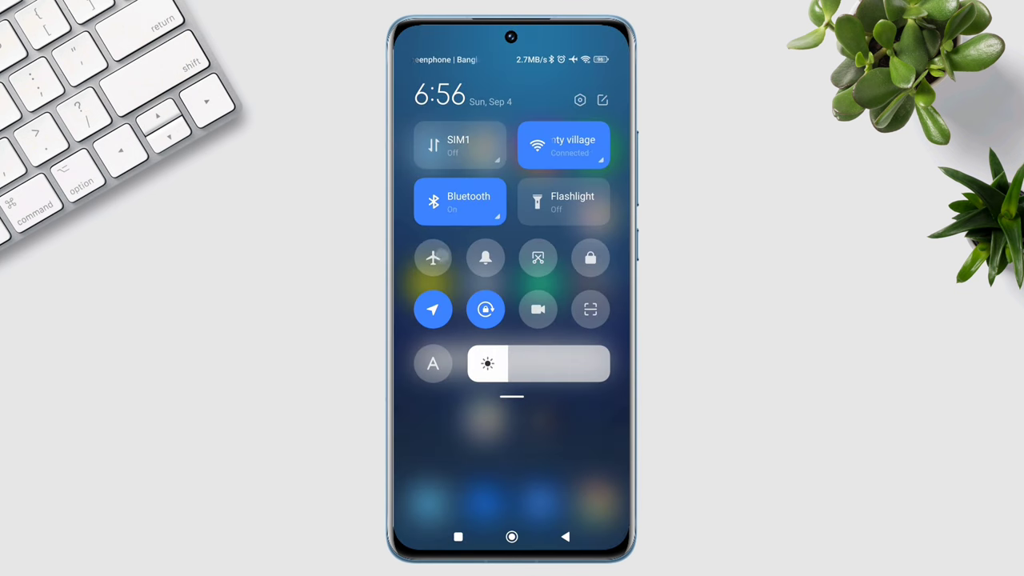
- Toggle airplane mode on and off, then switch mobile data and Wi-Fi back on
{"action": "left_click", "coordinate": [433, 257]}
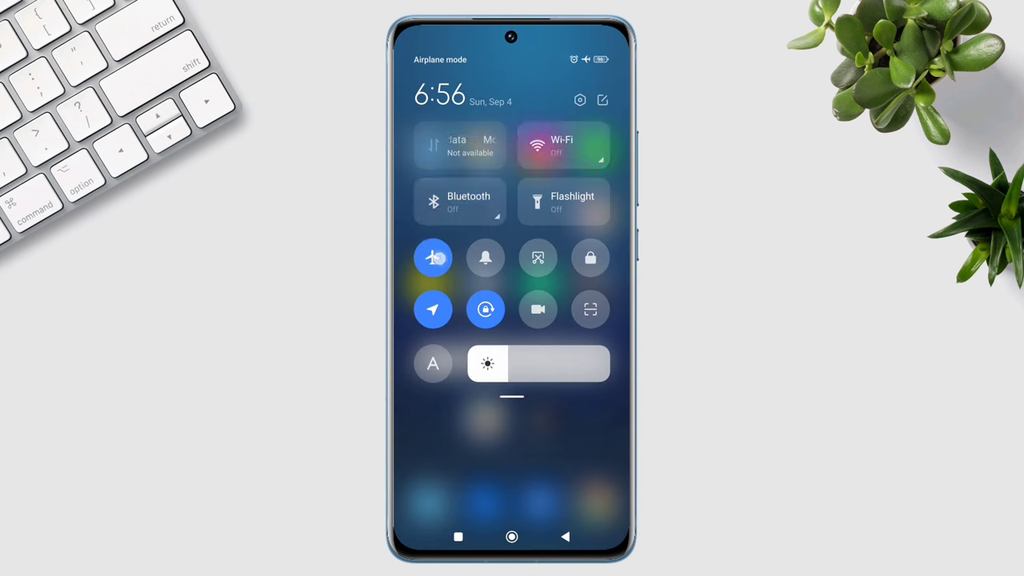
{"action": "left_click", "coordinate": [433, 257]}
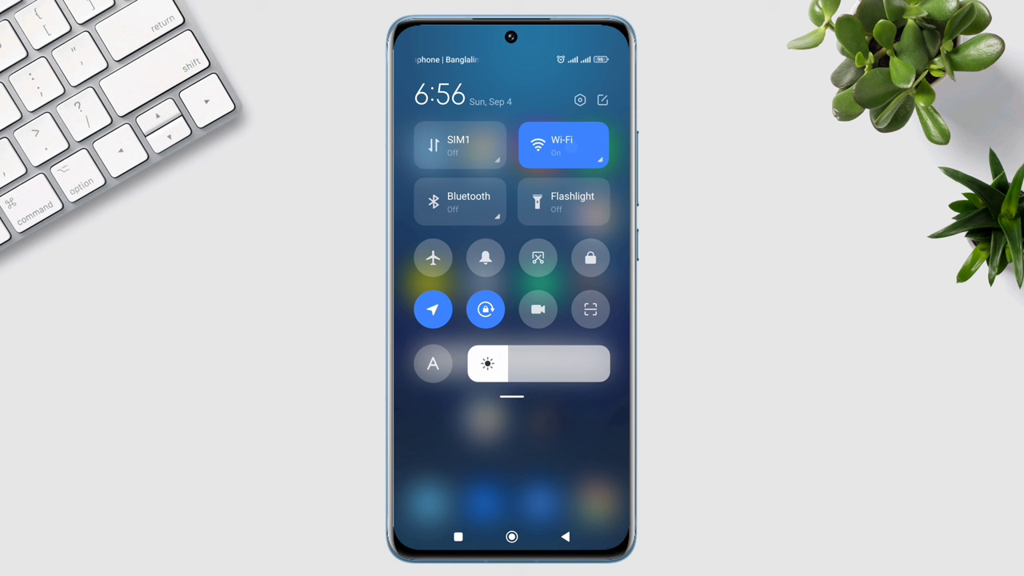
{"action": "left_click", "coordinate": [565, 145]}
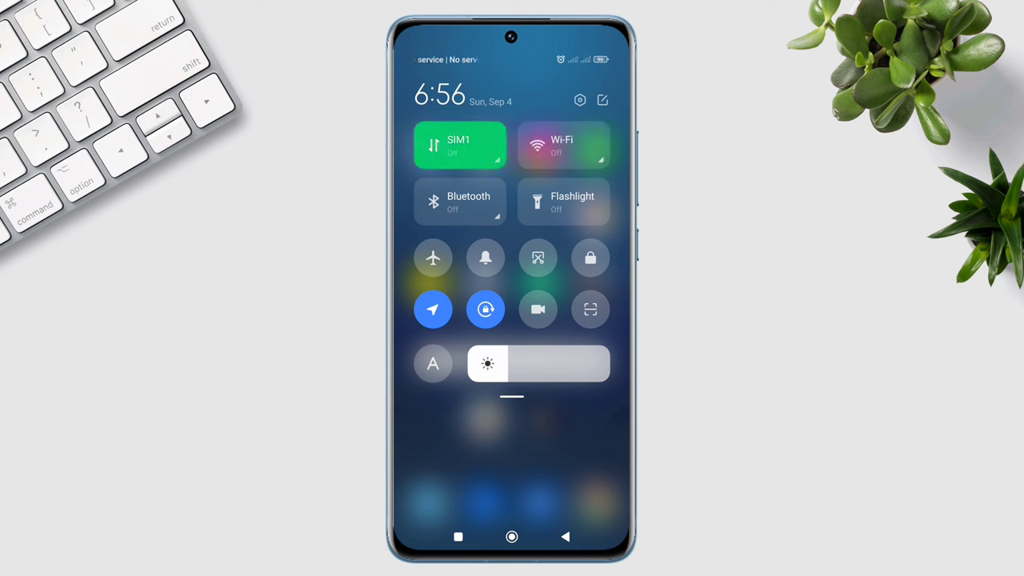
{"action": "left_click", "coordinate": [460, 202]}
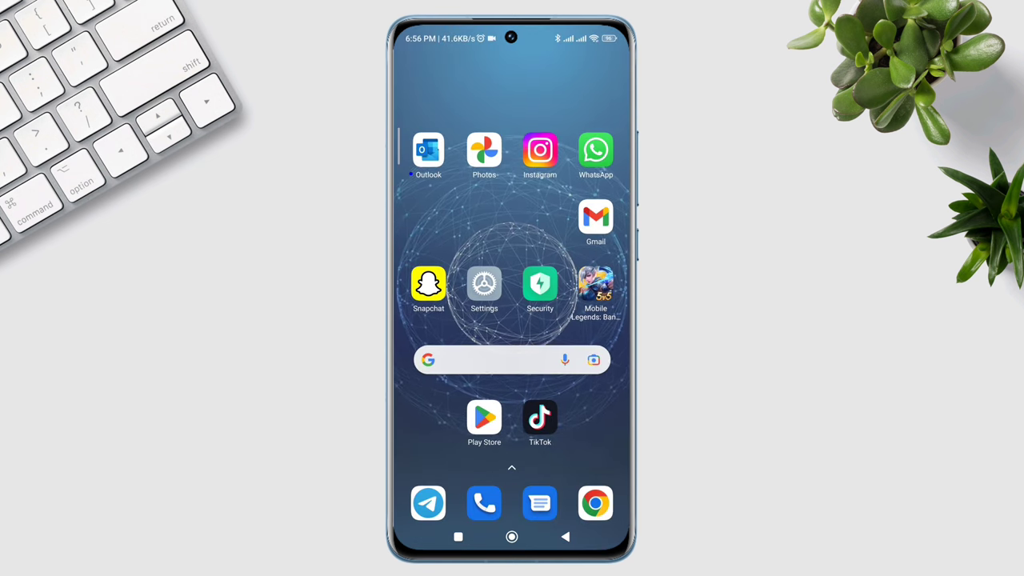
- Find Mobile Legends under Manage apps by searching 'mi' and enable its Autostart
{"action": "left_click", "coordinate": [484, 288]}
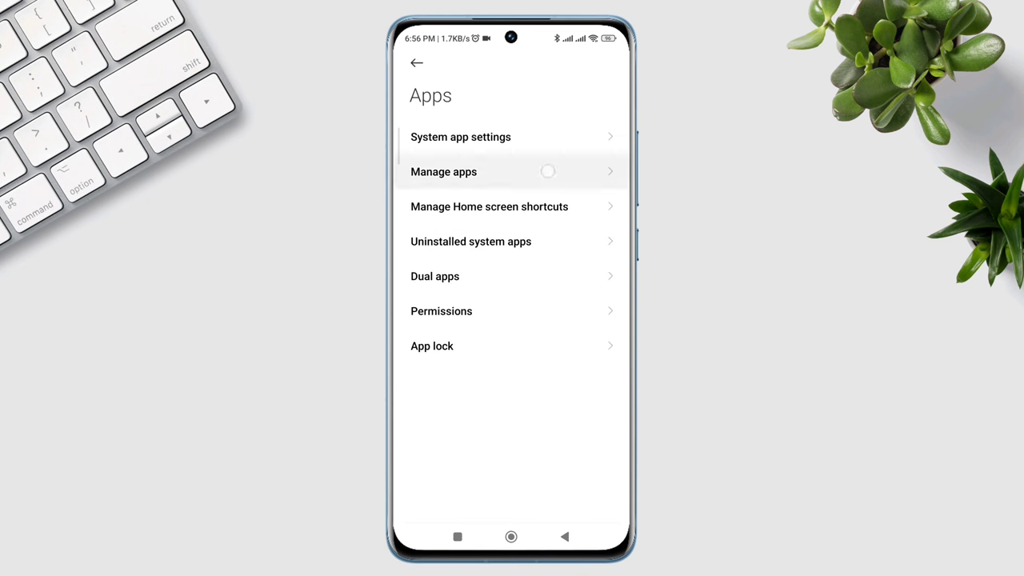
{"action": "left_click", "coordinate": [444, 171]}
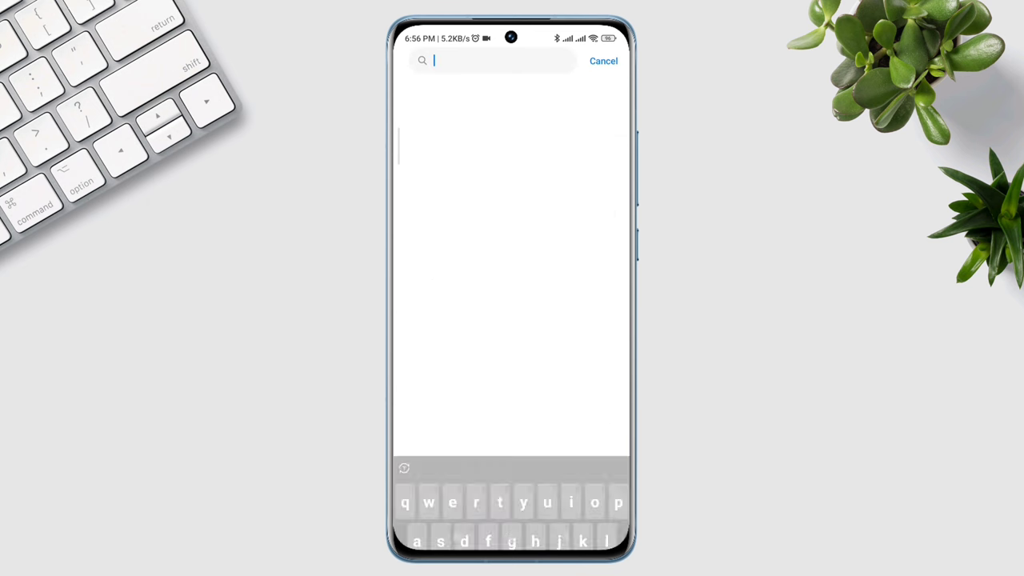
{"action": "type", "text": "mi"}
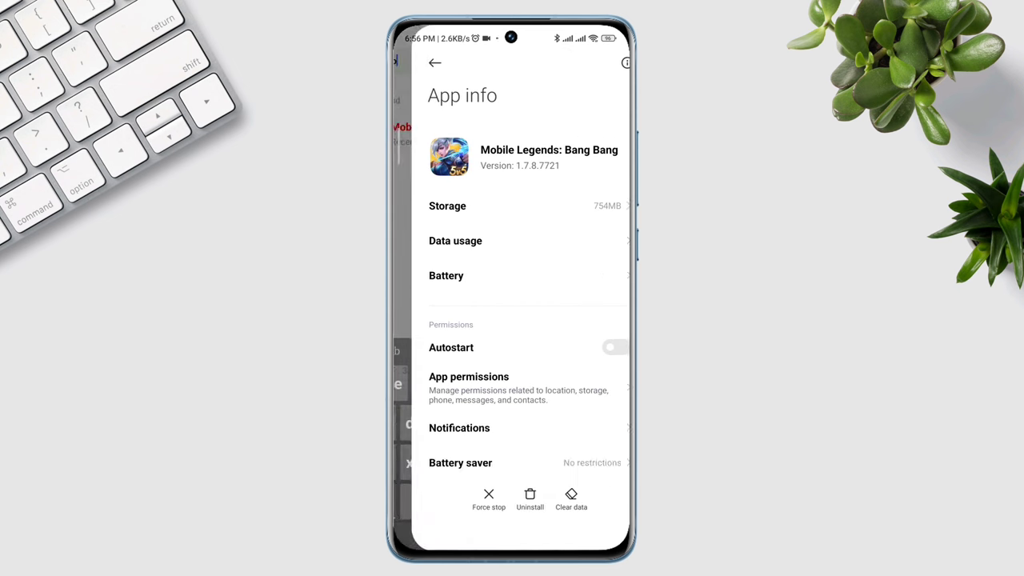
{"action": "left_click", "coordinate": [451, 348]}
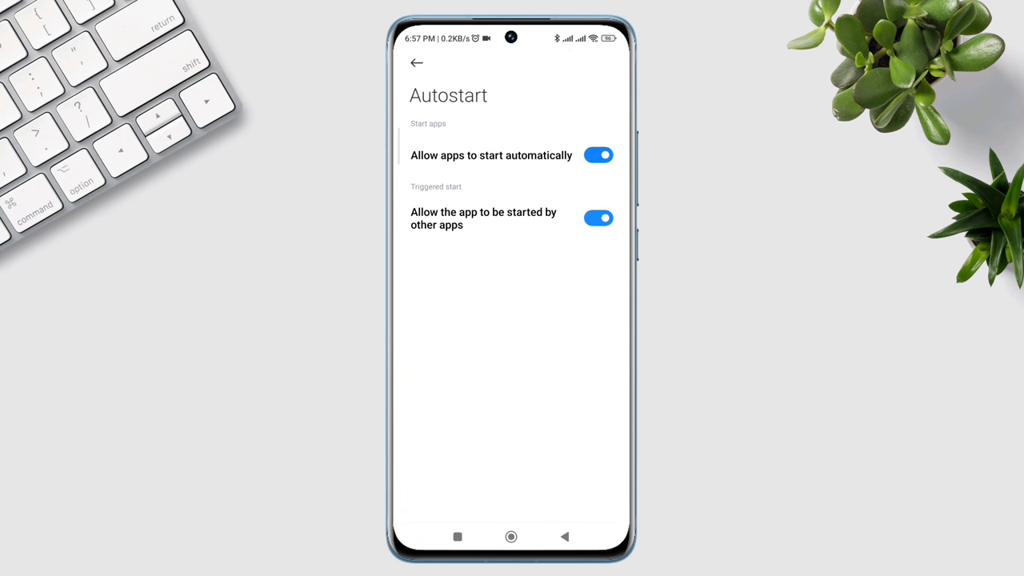
{"action": "left_click", "coordinate": [416, 63]}
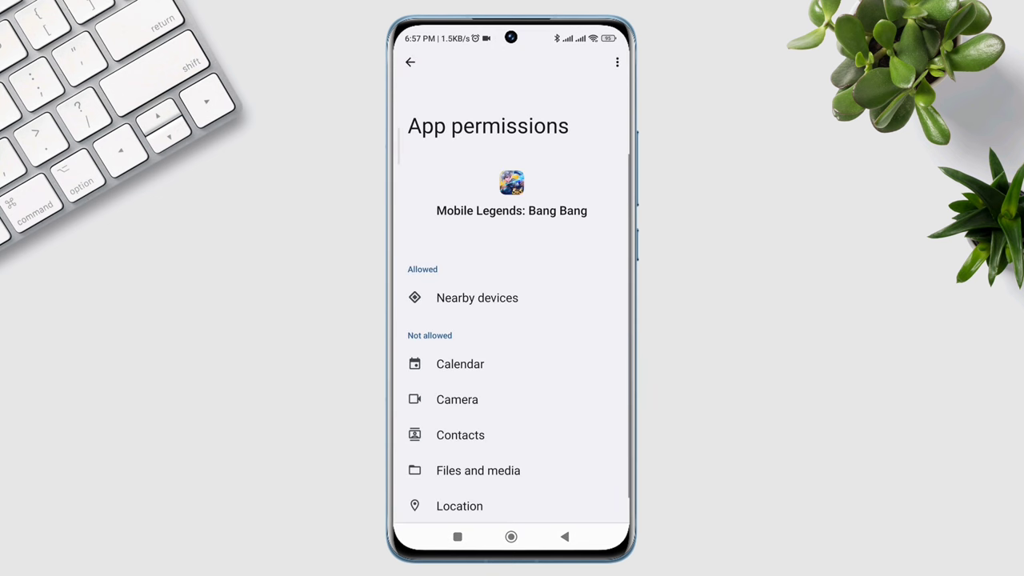
- Review the Files and media permission and set Location to allow only while using the app
{"action": "left_click", "coordinate": [478, 470]}
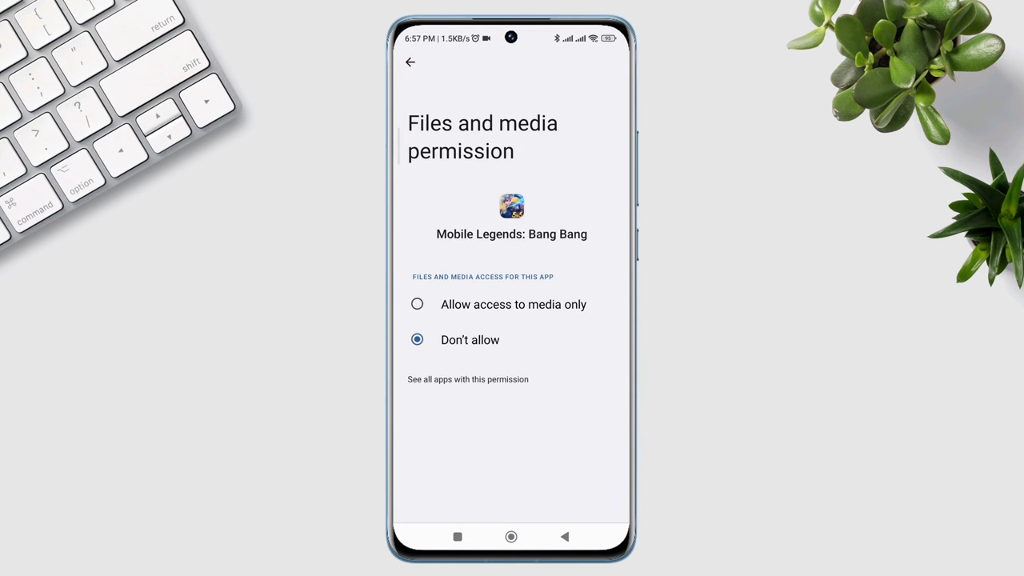
{"action": "left_click", "coordinate": [411, 63]}
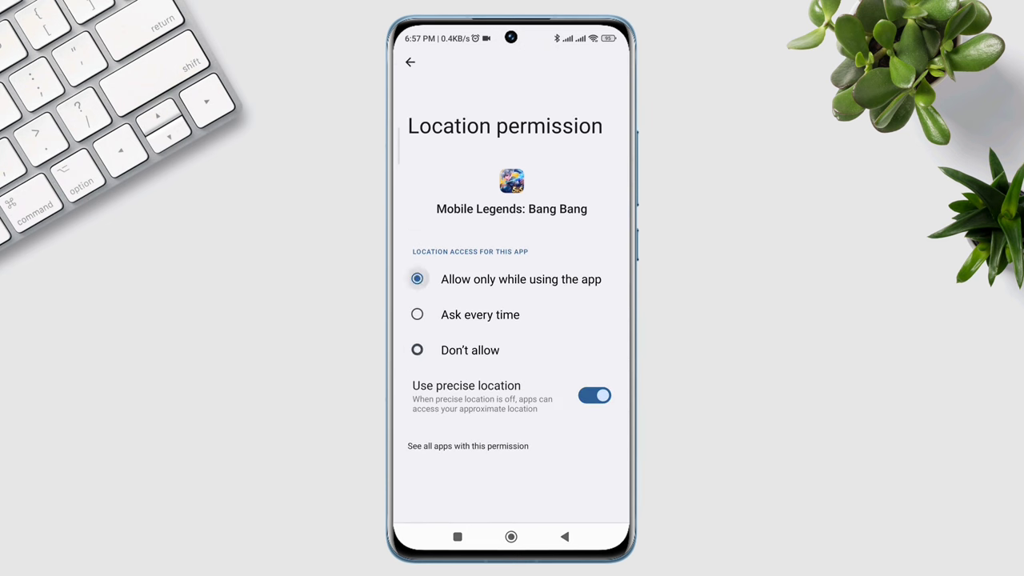
{"action": "left_click", "coordinate": [411, 62]}
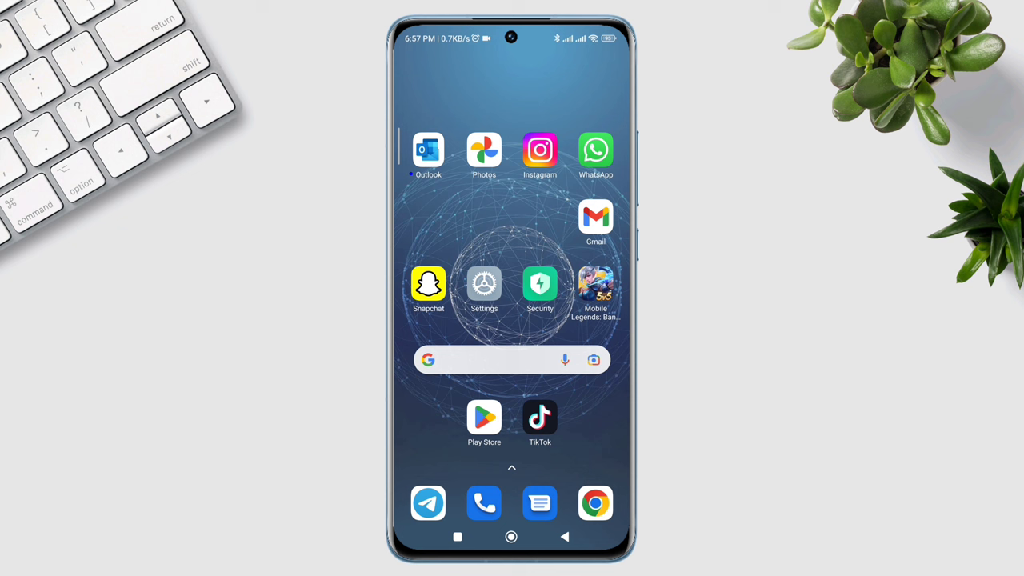
- Confirm Mobile Legends has no Play Store update, then launch the game from home
{"action": "left_click", "coordinate": [484, 417]}
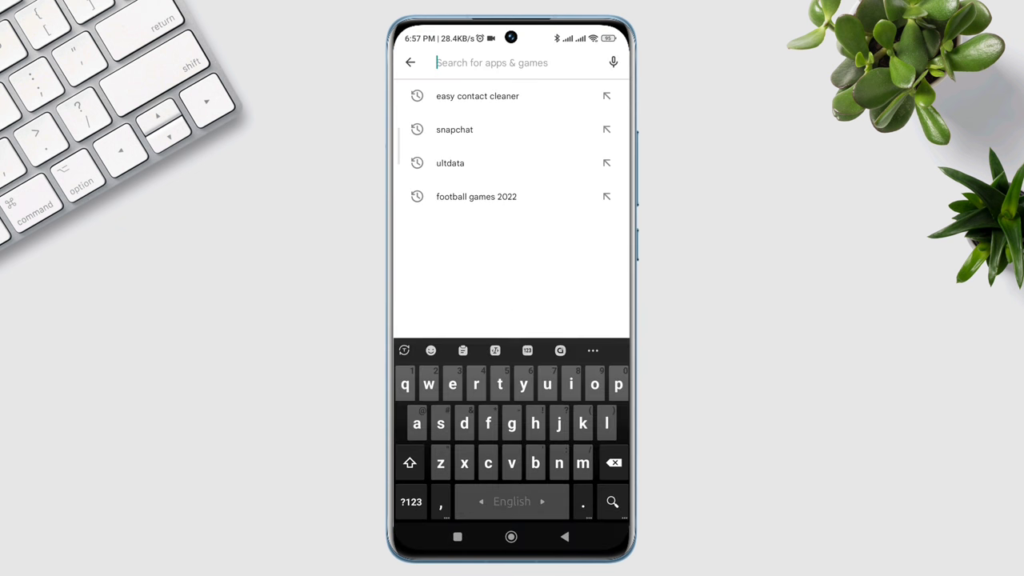
{"action": "left_click", "coordinate": [410, 63]}
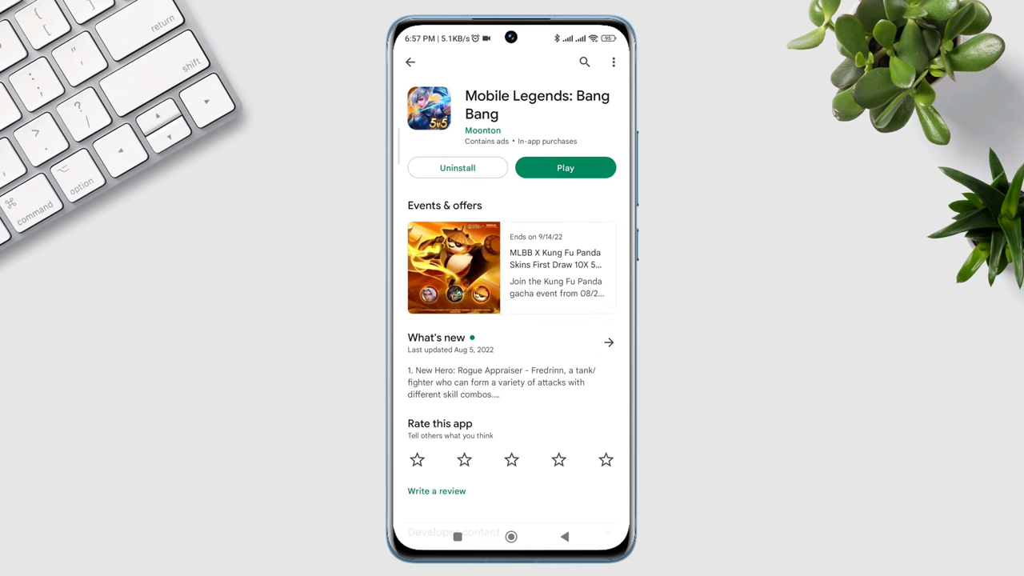
{"action": "left_click", "coordinate": [512, 537]}
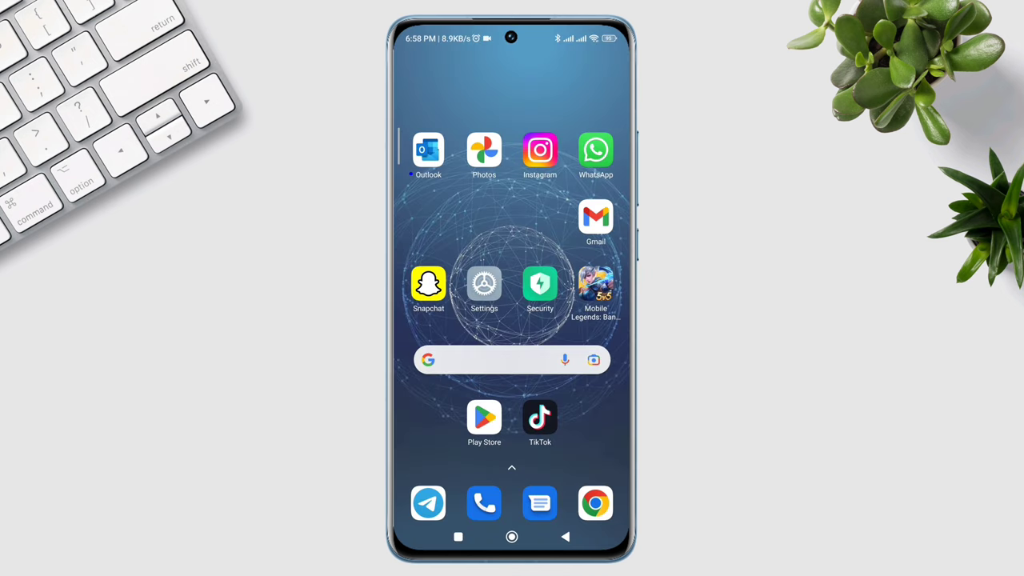
{"action": "left_click", "coordinate": [595, 288]}
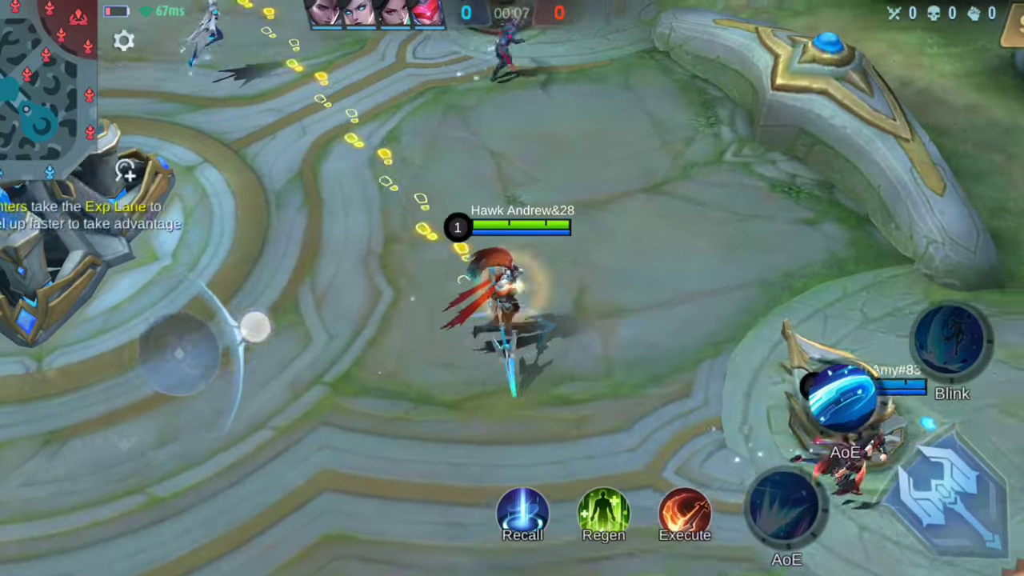